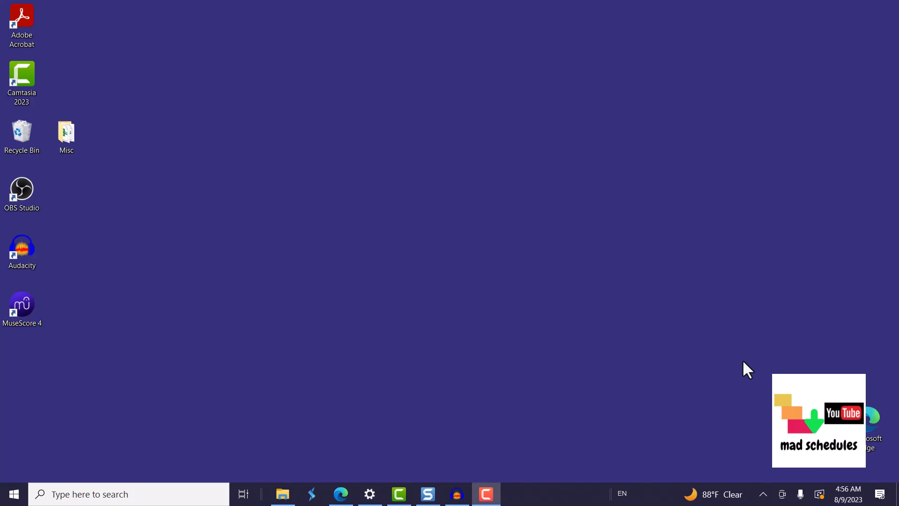
mouse_move(660, 381)
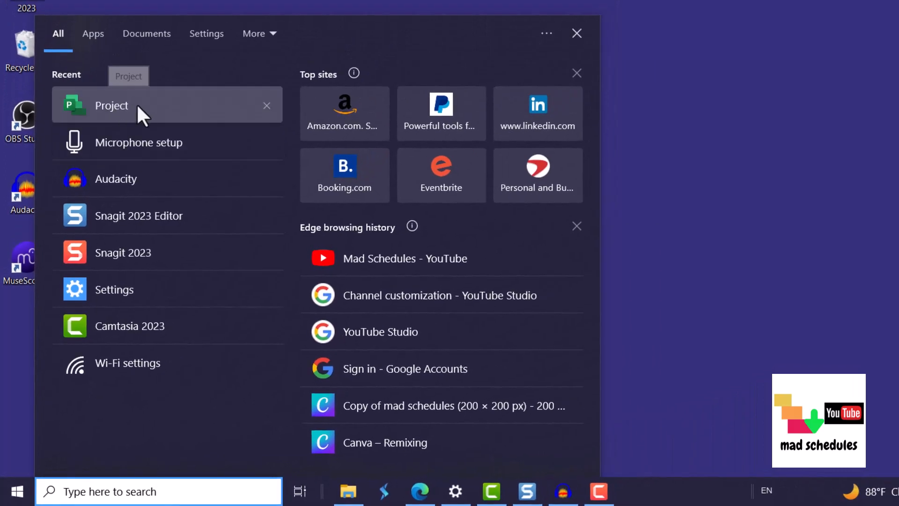
- Search Windows for Project, launch it, and sign in with the Computer profile
left_click(158, 492)
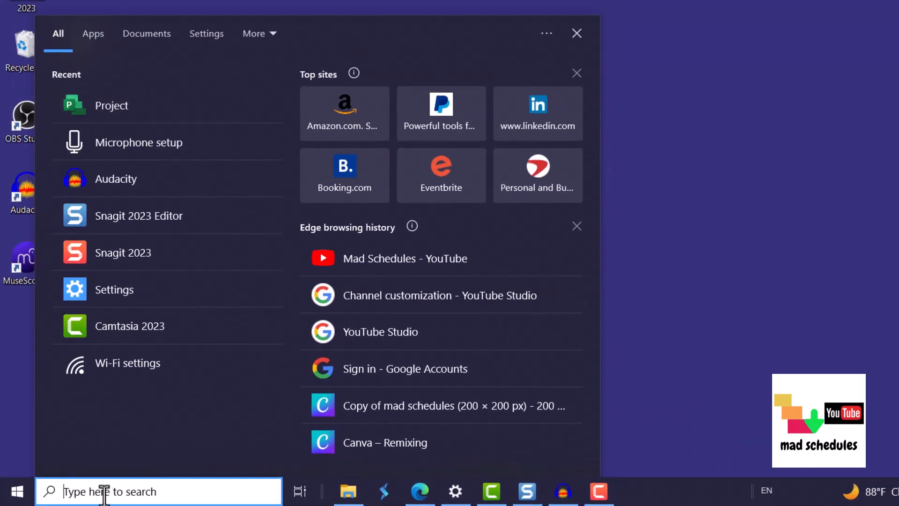
type("mi")
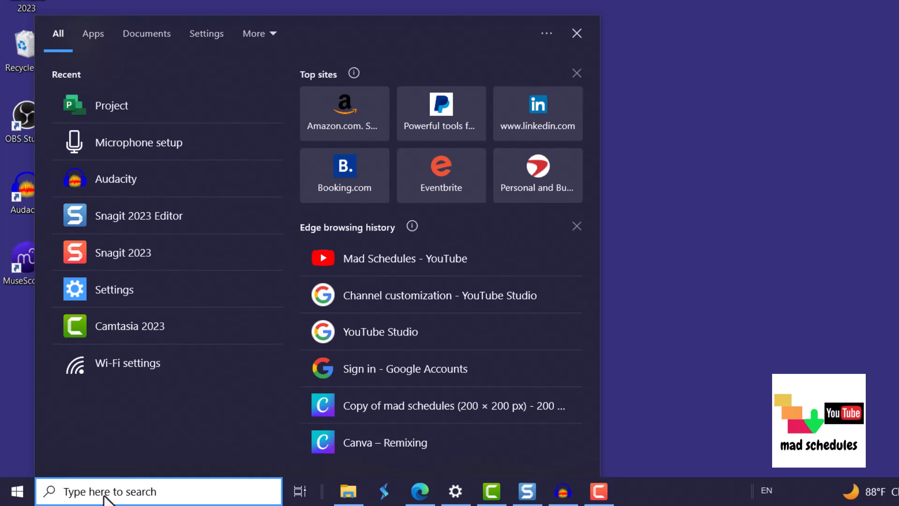
left_click(158, 491)
type("project")
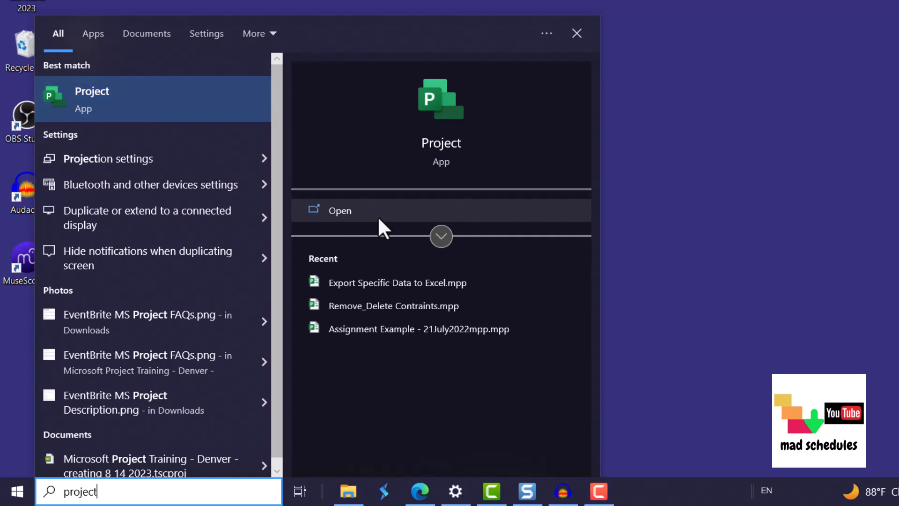
left_click(339, 210)
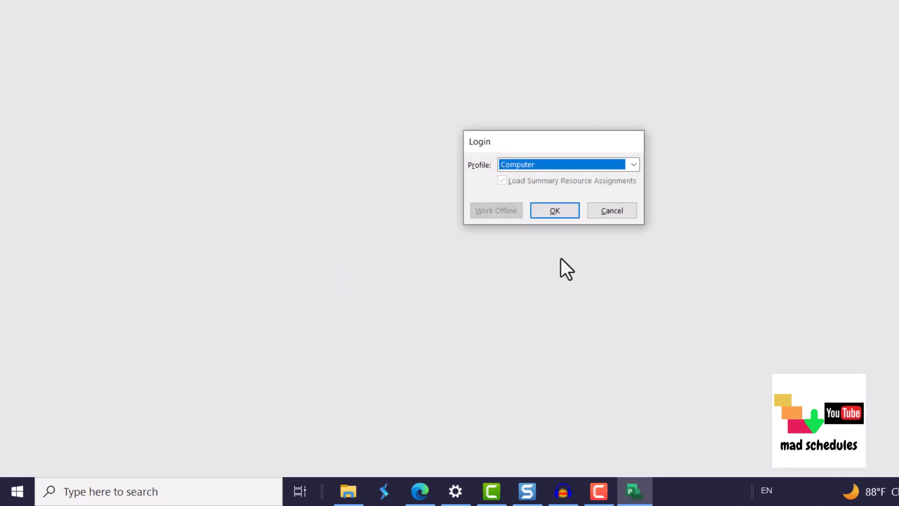
left_click(554, 209)
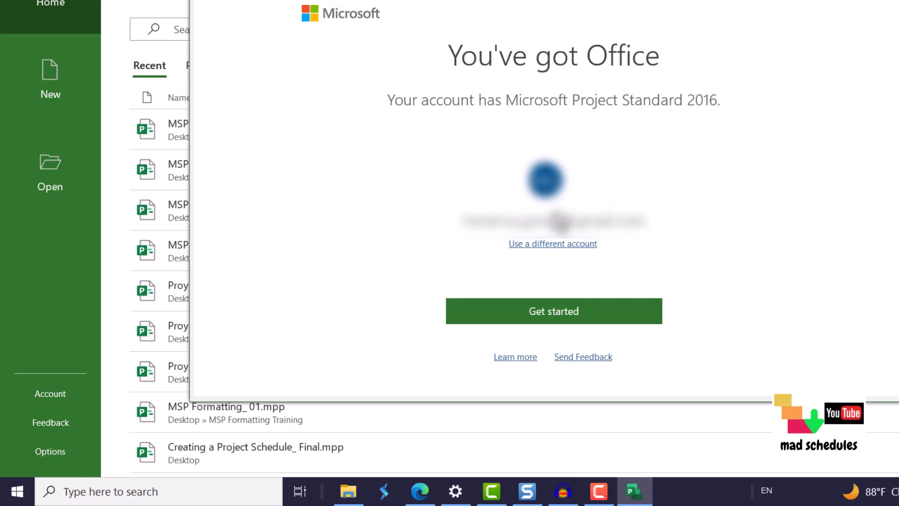
mouse_move(822, 161)
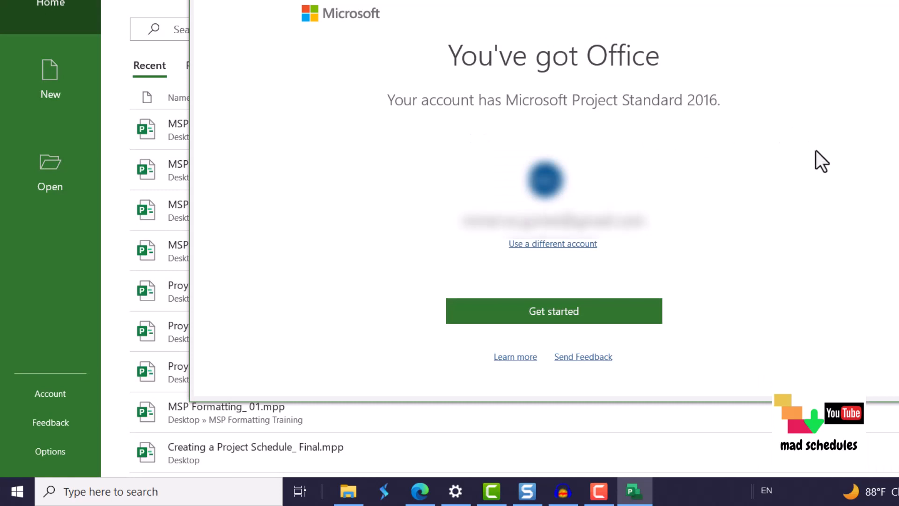
mouse_move(580, 108)
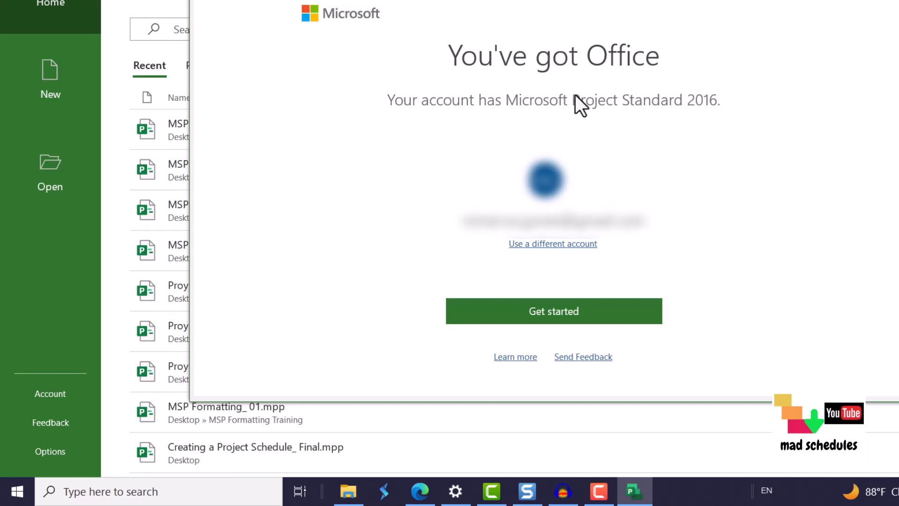
mouse_move(740, 96)
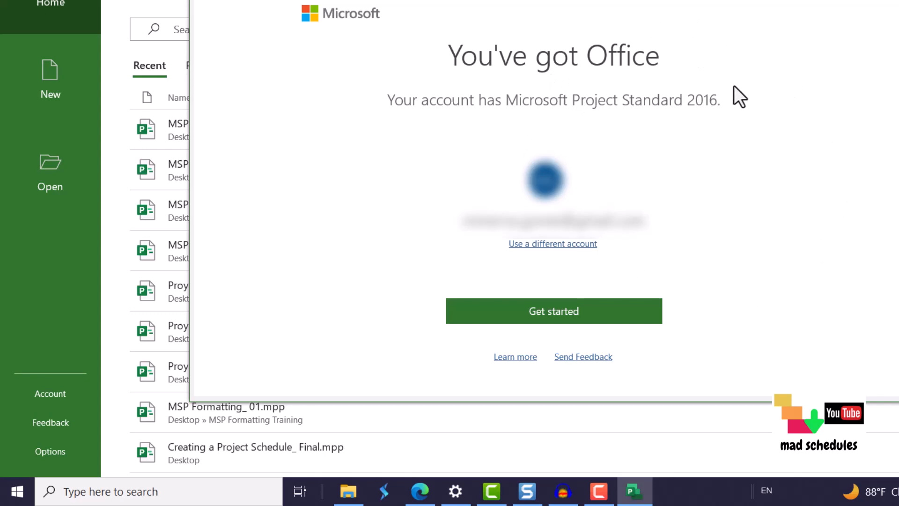
mouse_move(596, 90)
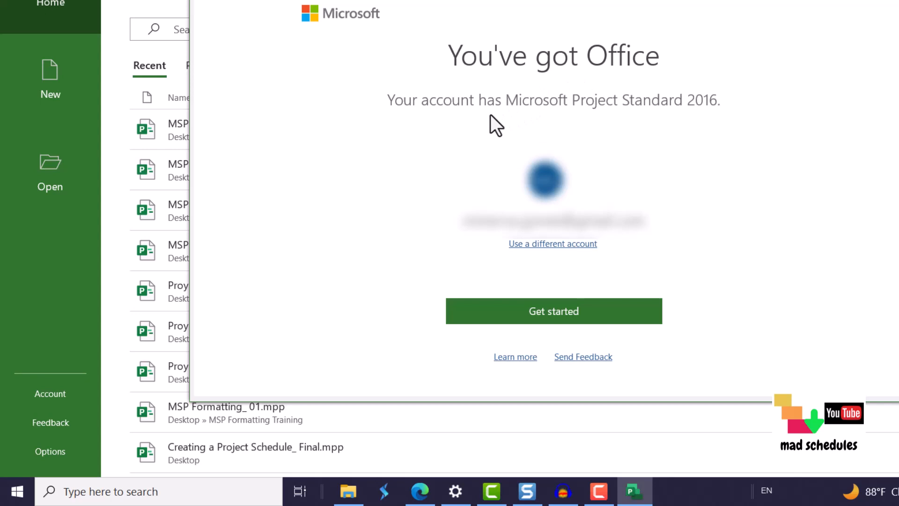
mouse_move(610, 120)
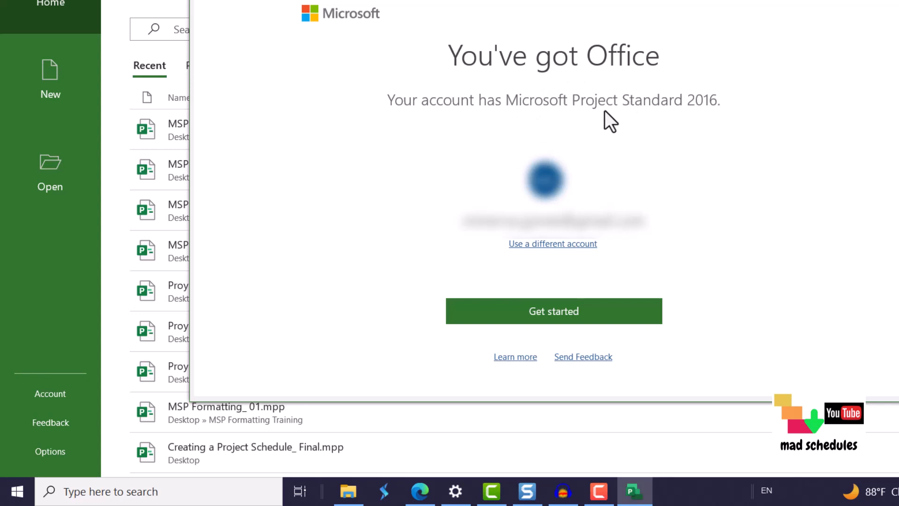
mouse_move(718, 135)
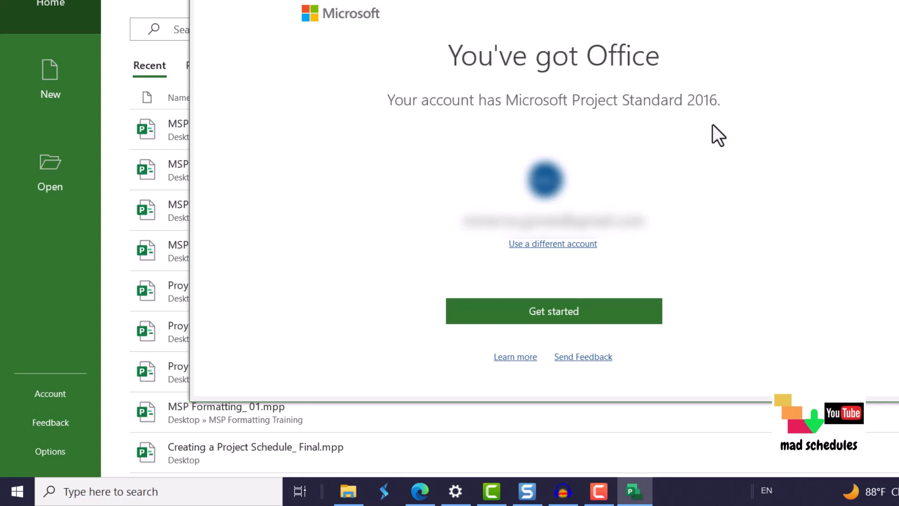
mouse_move(782, 161)
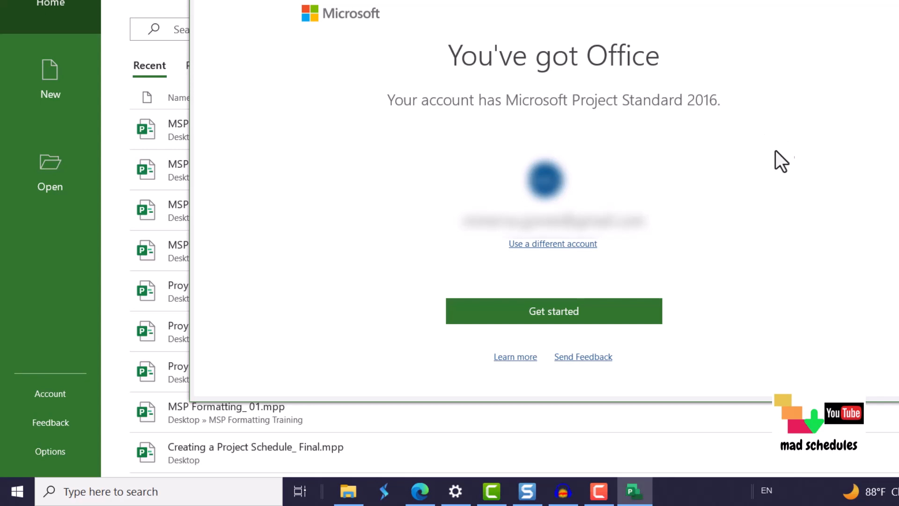
mouse_move(691, 219)
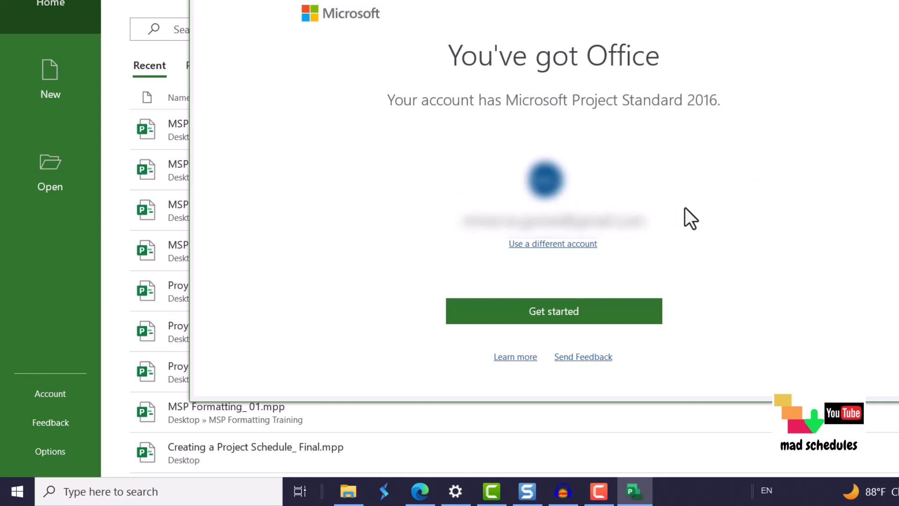
mouse_move(665, 132)
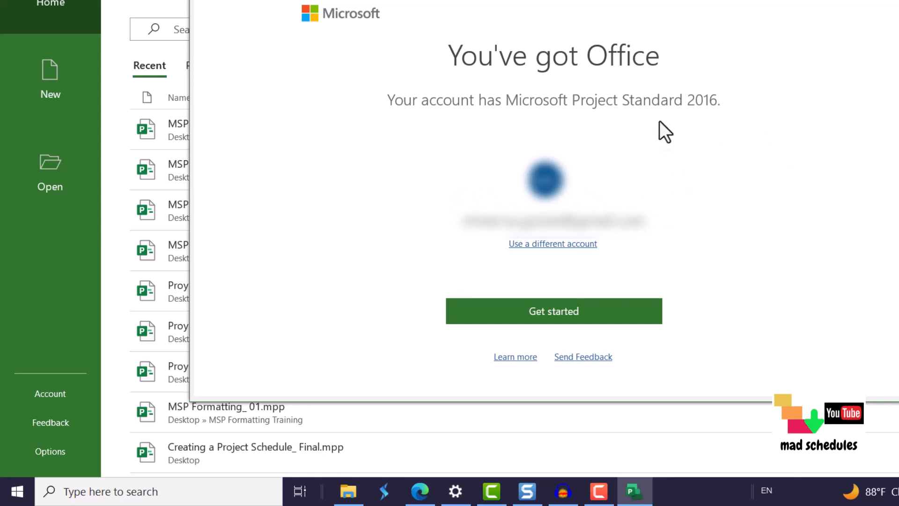
mouse_move(712, 199)
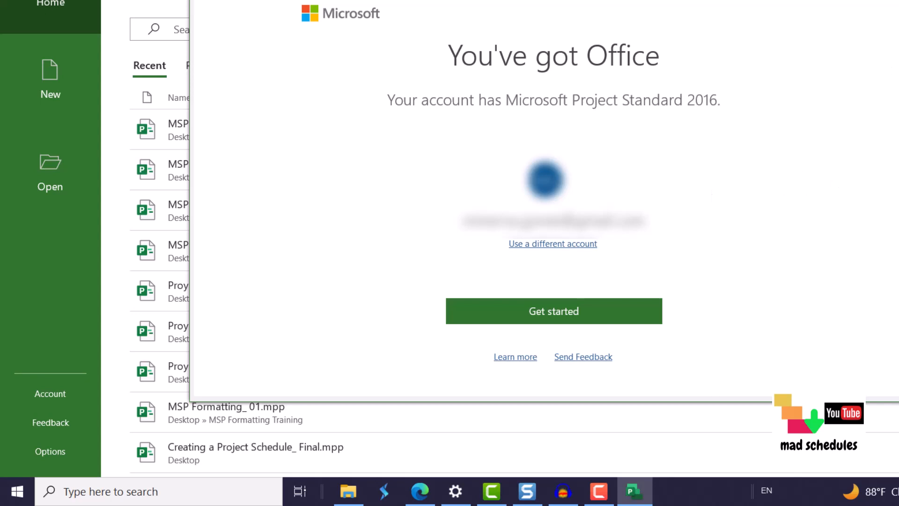
- Choose Get started on the 'You've got Office' welcome notice
left_click(552, 311)
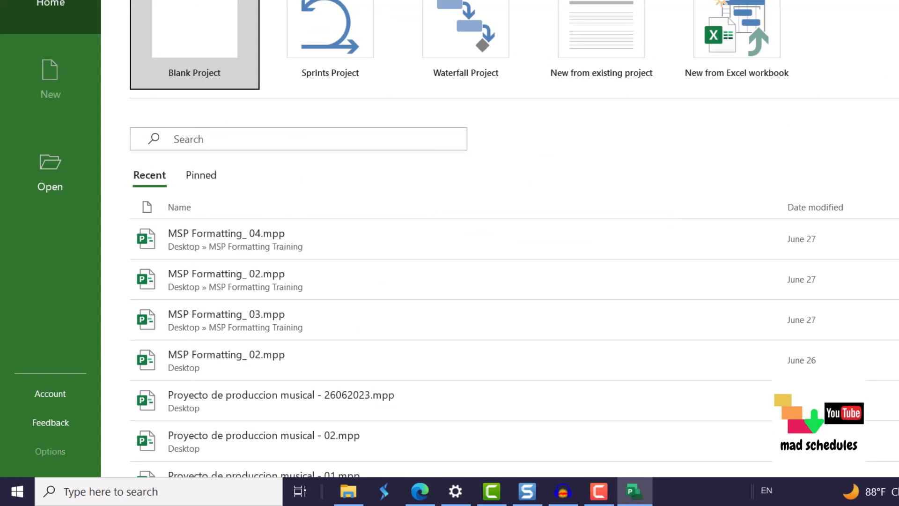
- Choose the Blank Project template from the start screen
left_click(194, 43)
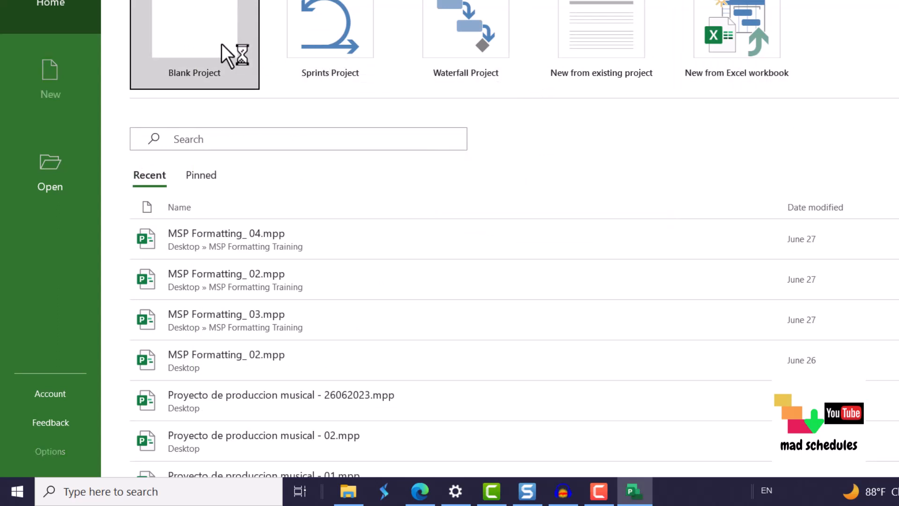
left_click(194, 41)
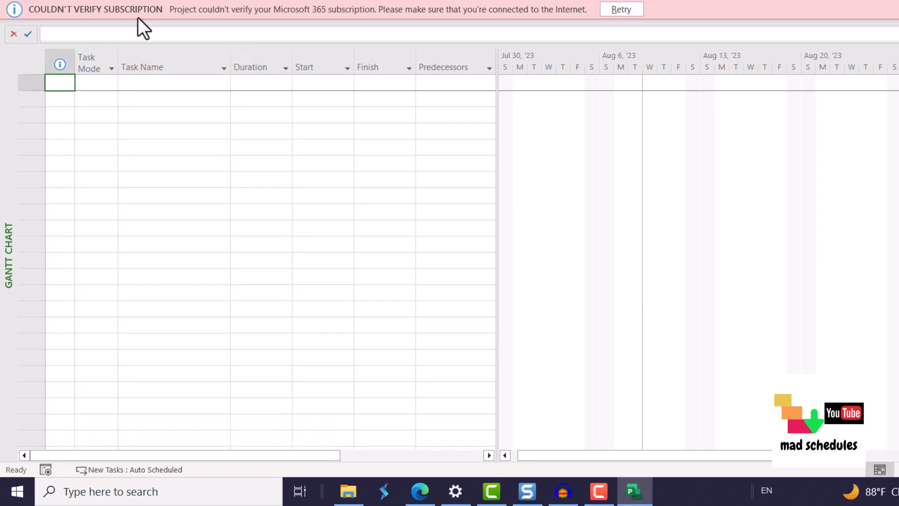
mouse_move(583, 61)
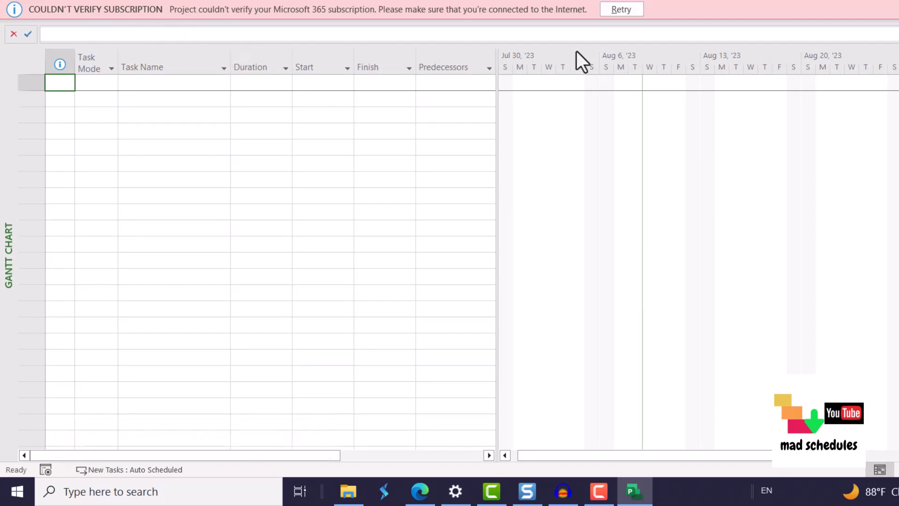
- Close the 'Couldn't verify subscription' message bar above the Gantt chart
left_click(620, 9)
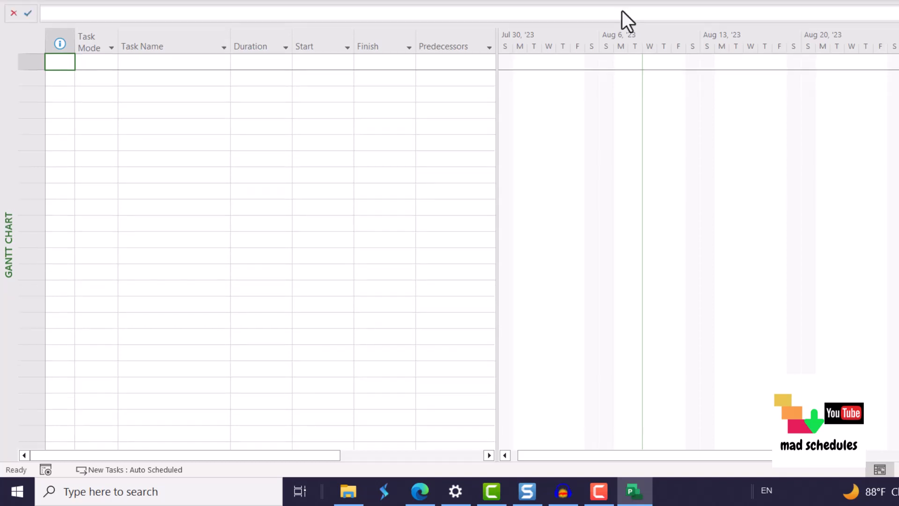
mouse_move(251, 125)
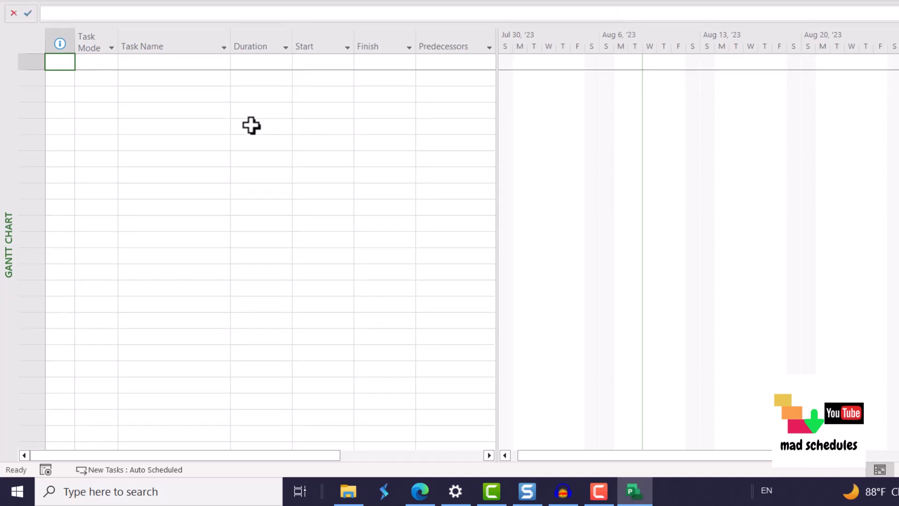
mouse_move(138, 83)
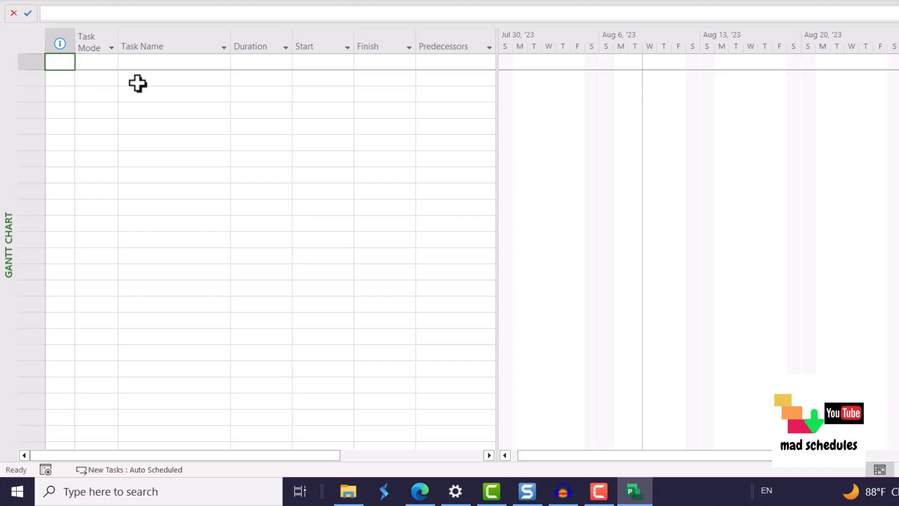
mouse_move(145, 81)
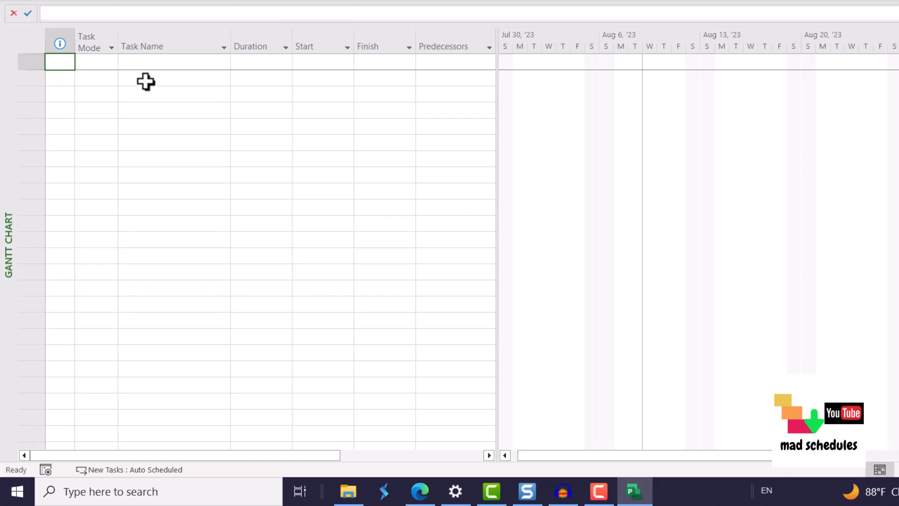
mouse_move(175, 82)
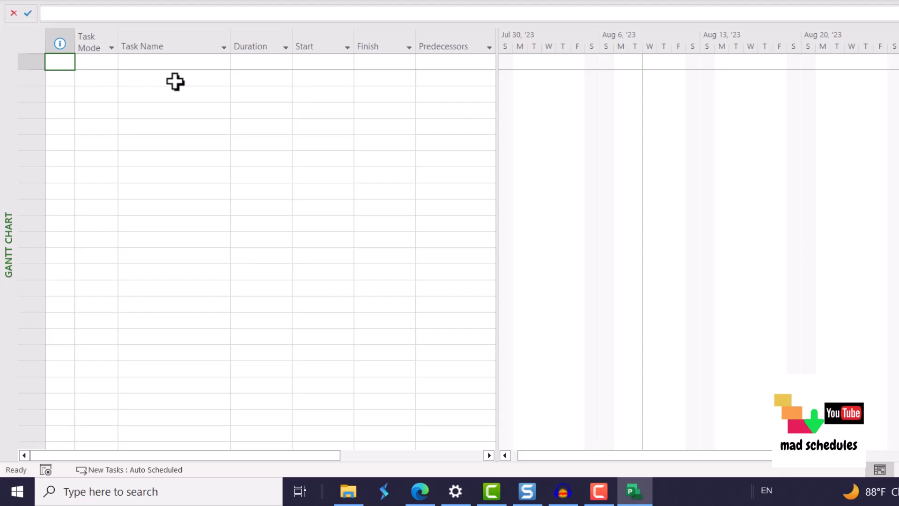
mouse_move(416, 84)
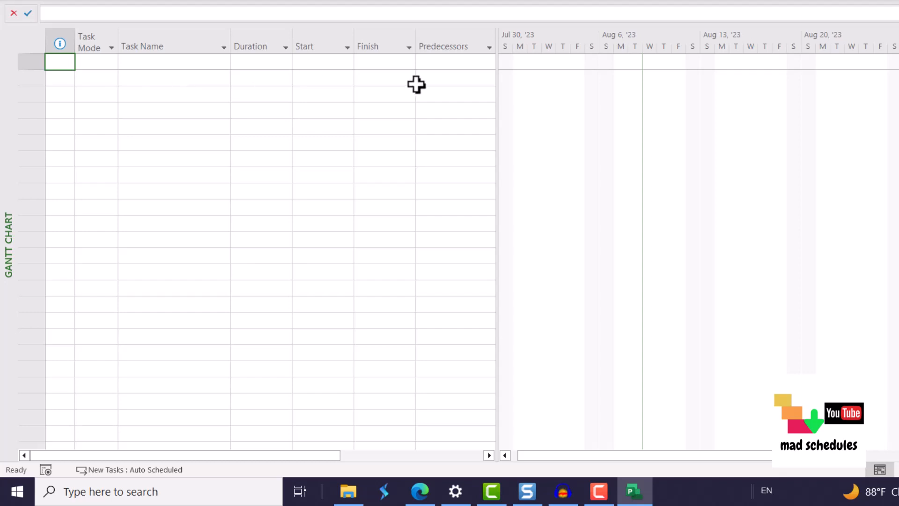